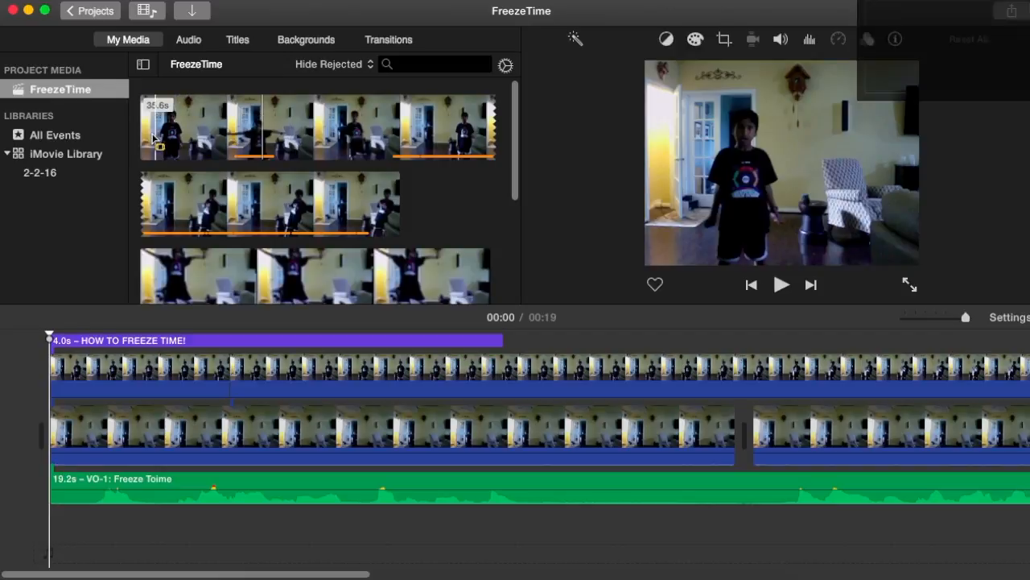
Preview the first jumping clip and mark a 12.9-second stretch of it for the timeline
click(780, 284)
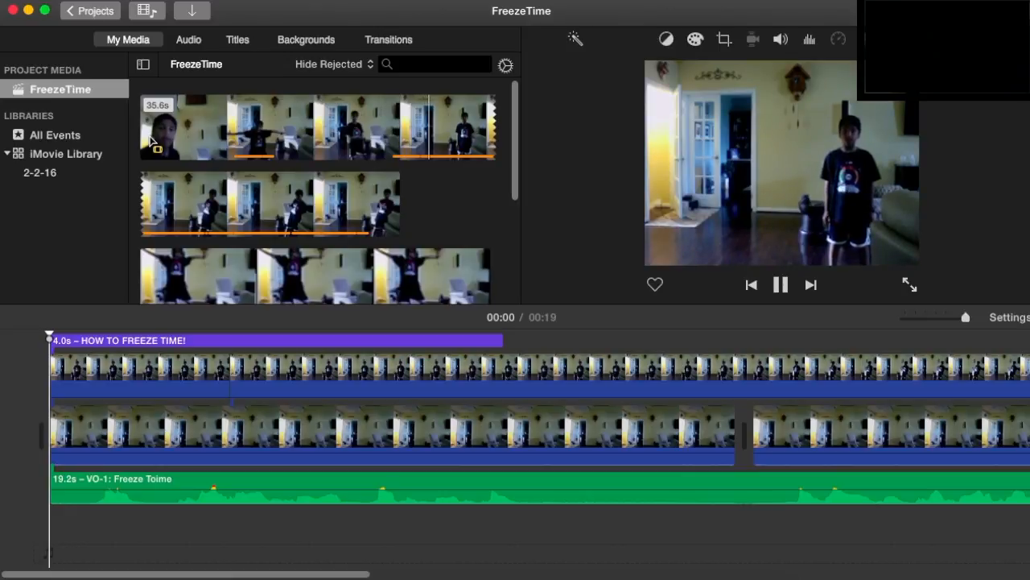
click(666, 38)
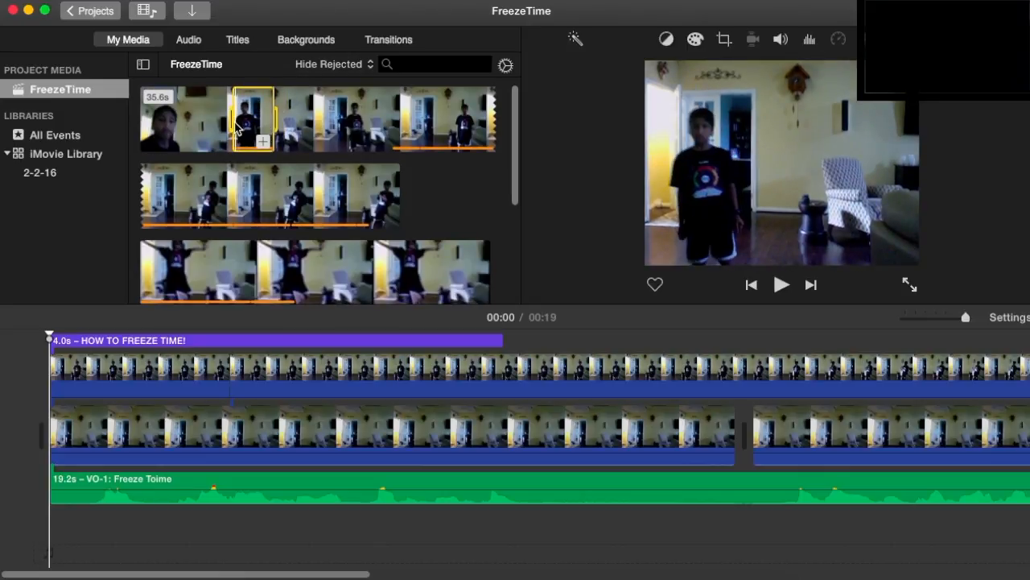
click(780, 284)
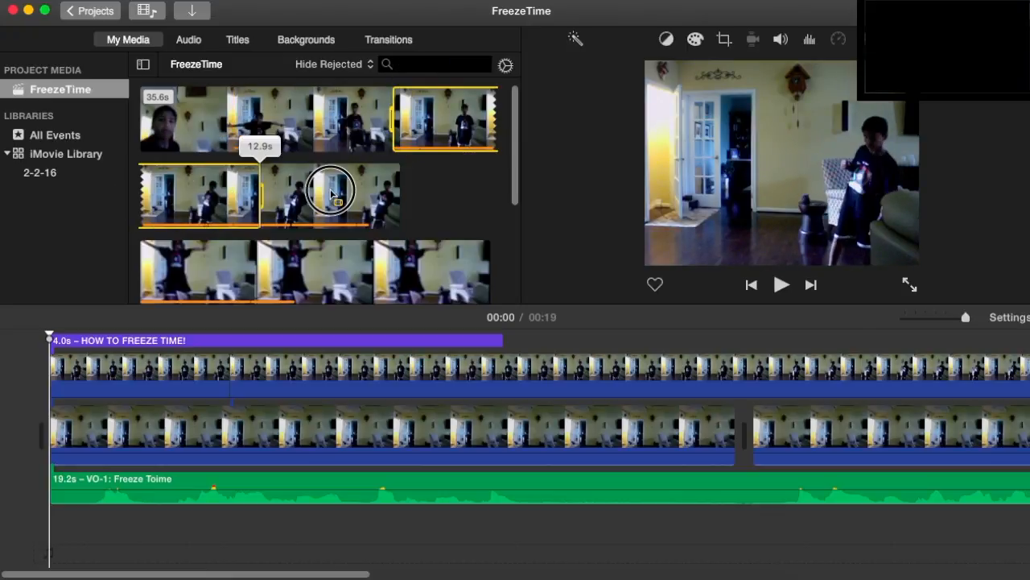
drag(330, 189, 370, 221)
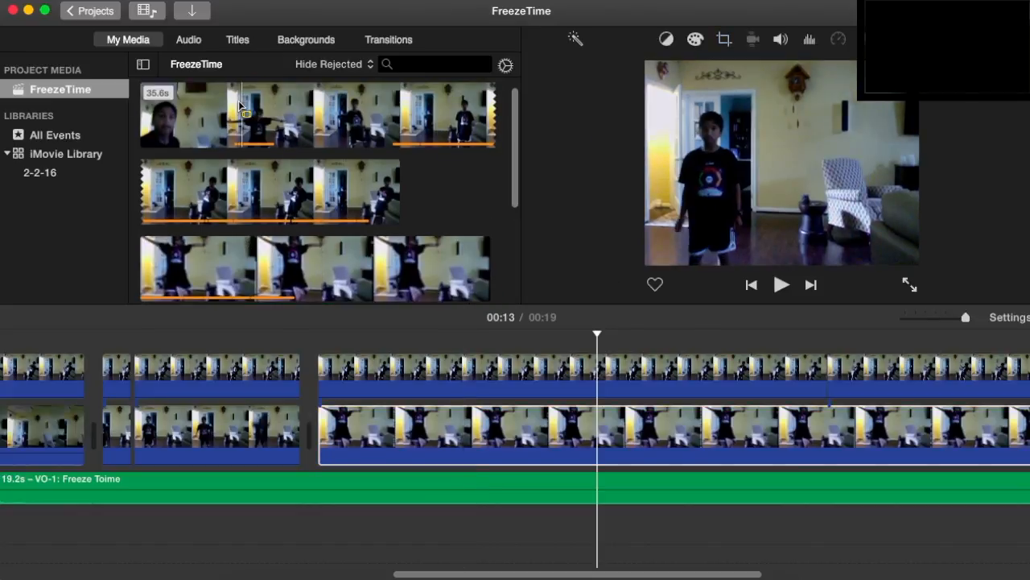
click(781, 284)
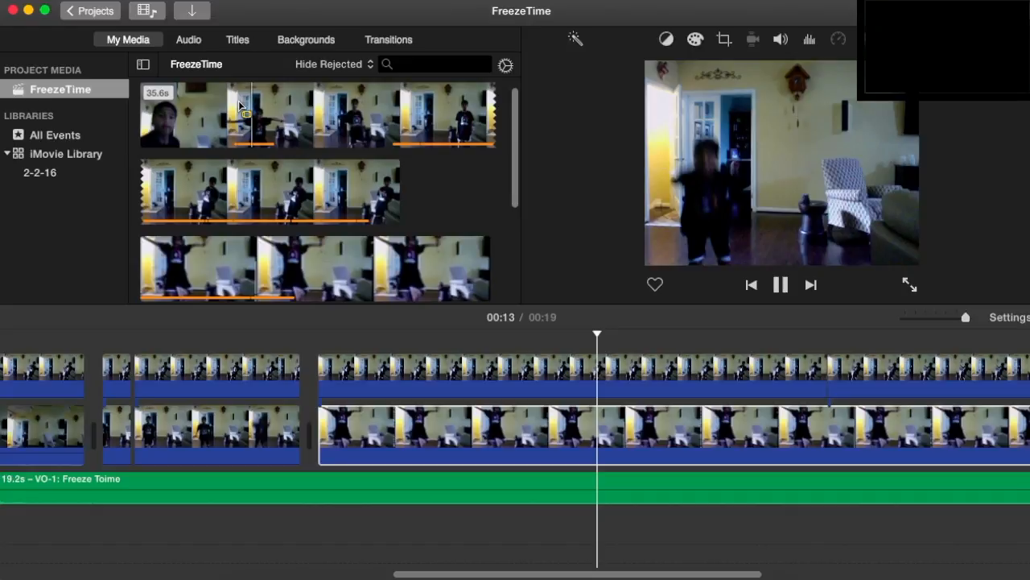
click(780, 284)
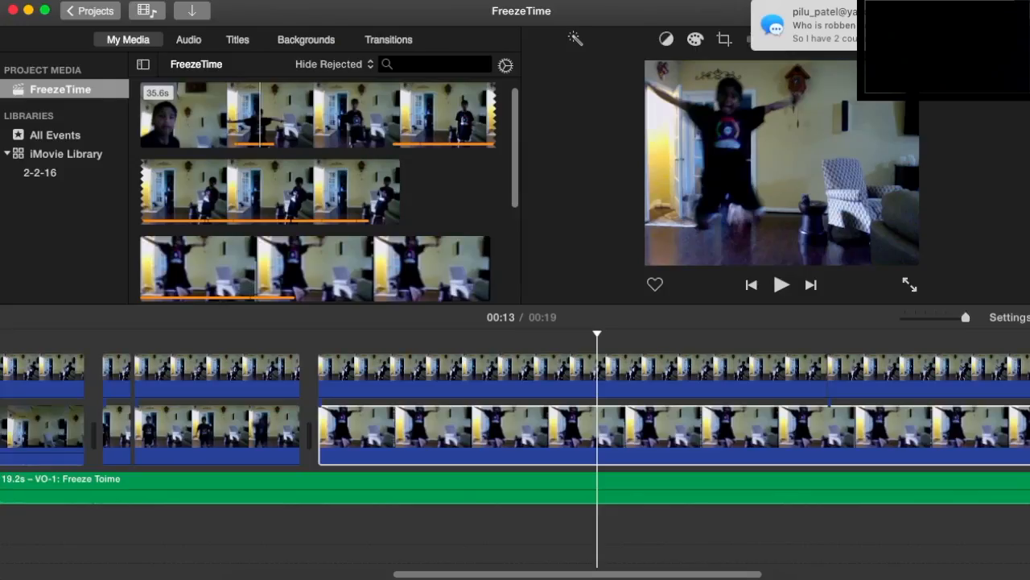
text(S)
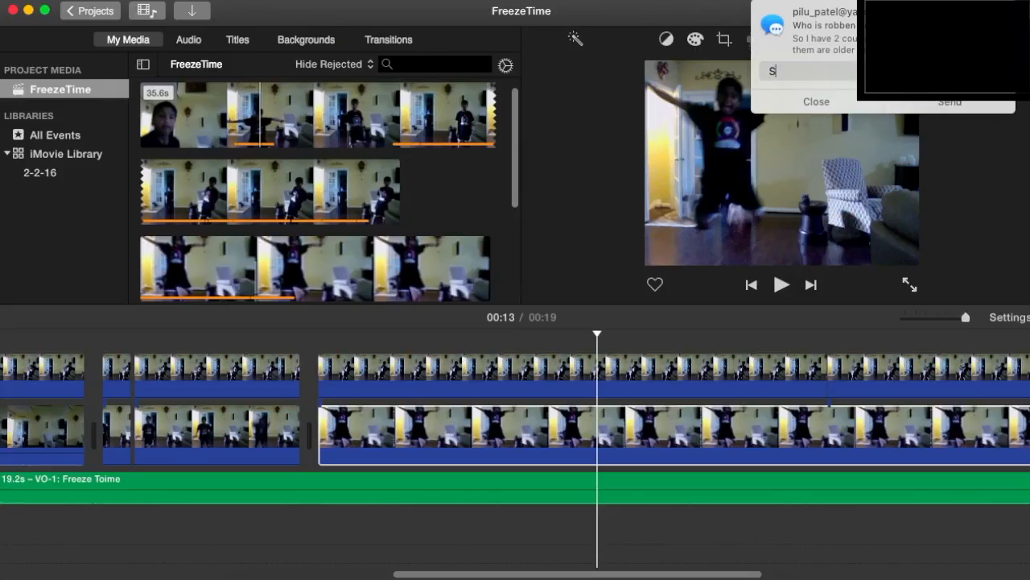
text(STOP TE)
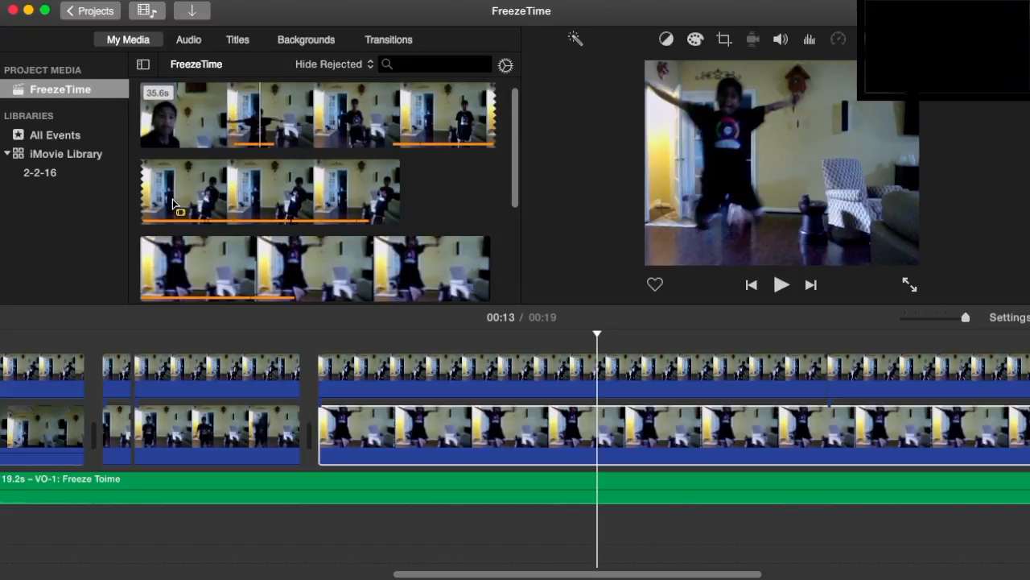
mouse_move(569, 208)
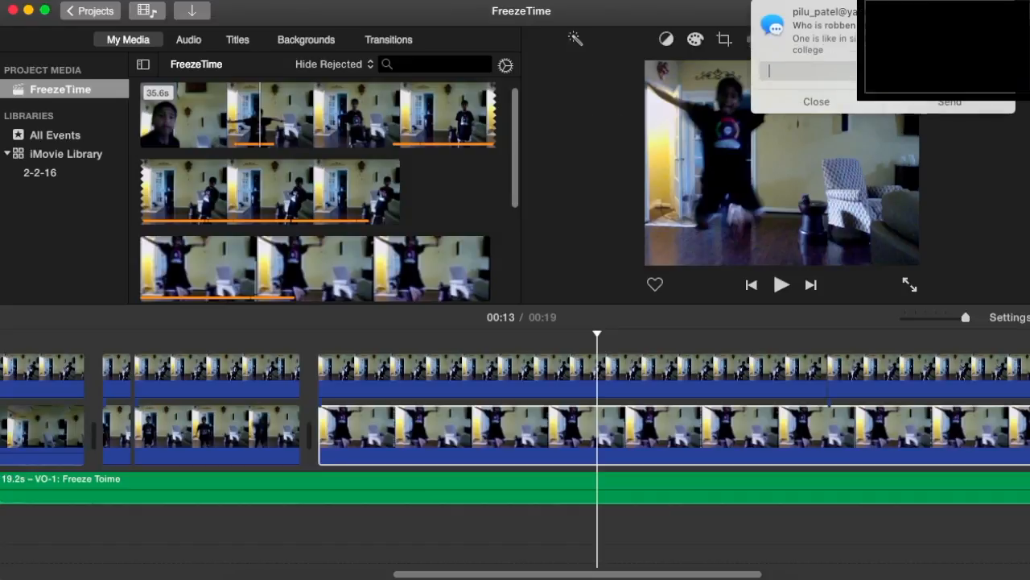
text(STOP)
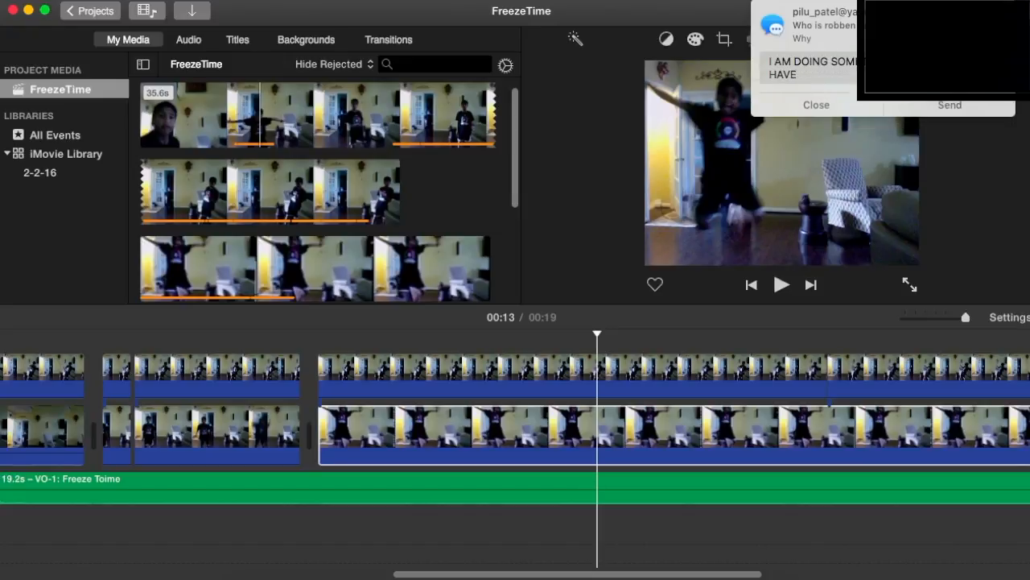
text(DISTRAC)
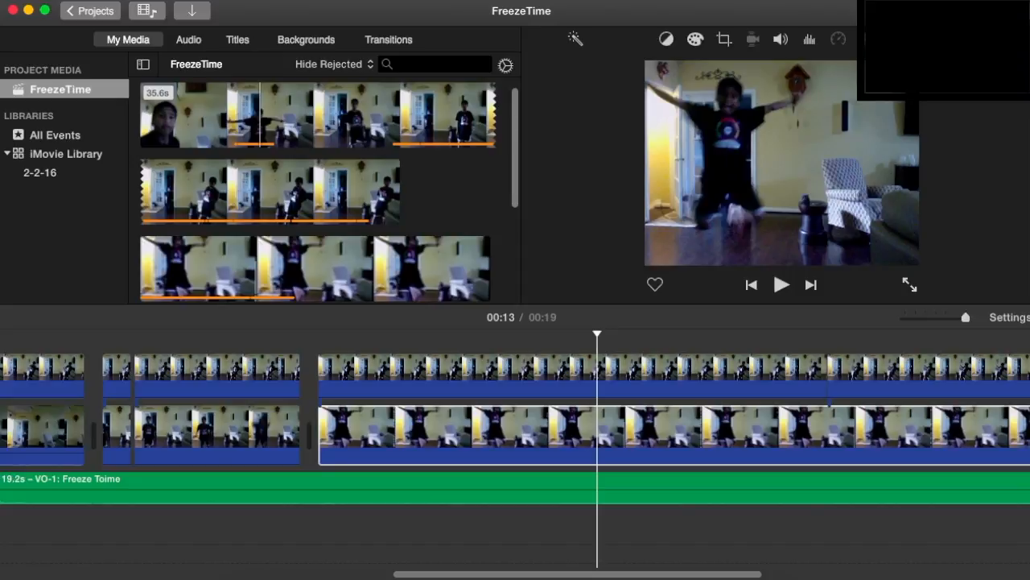
click(330, 435)
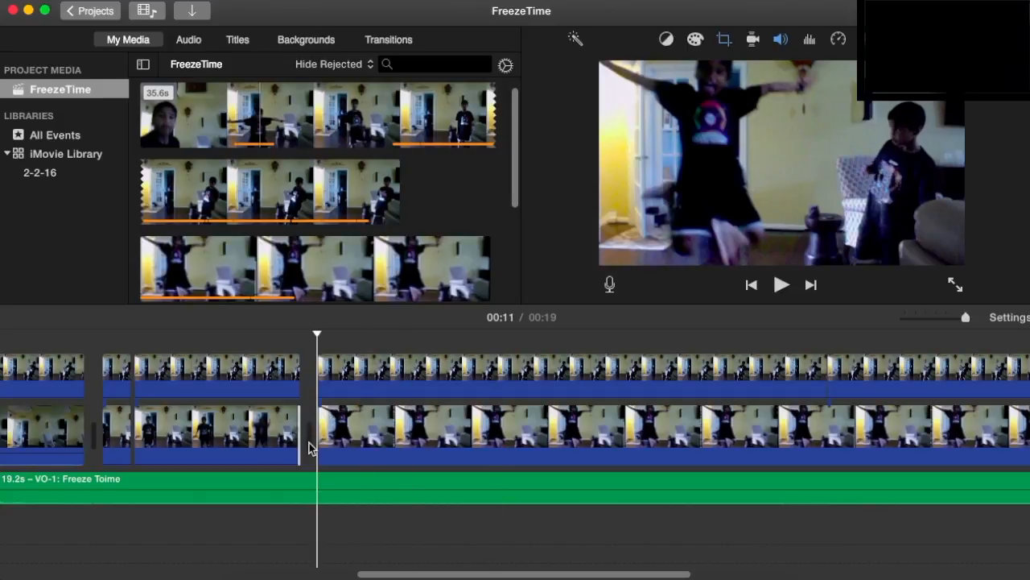
click(780, 284)
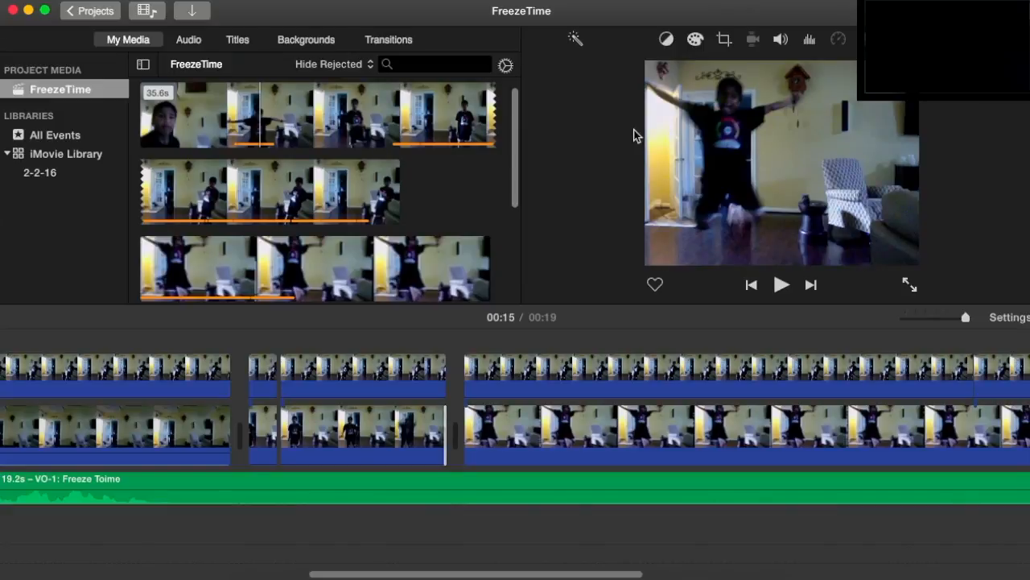
mouse_move(627, 100)
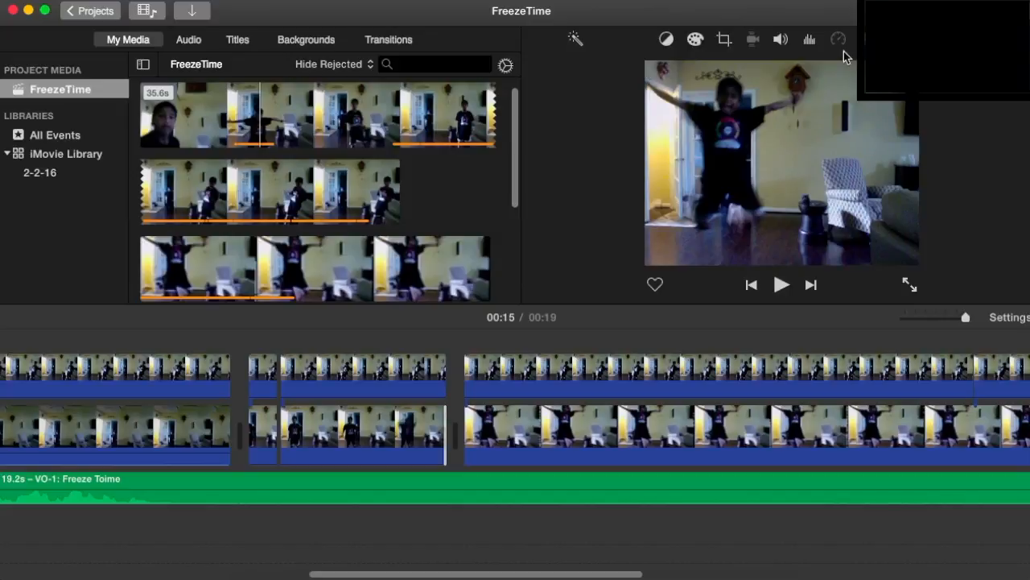
mouse_move(875, 107)
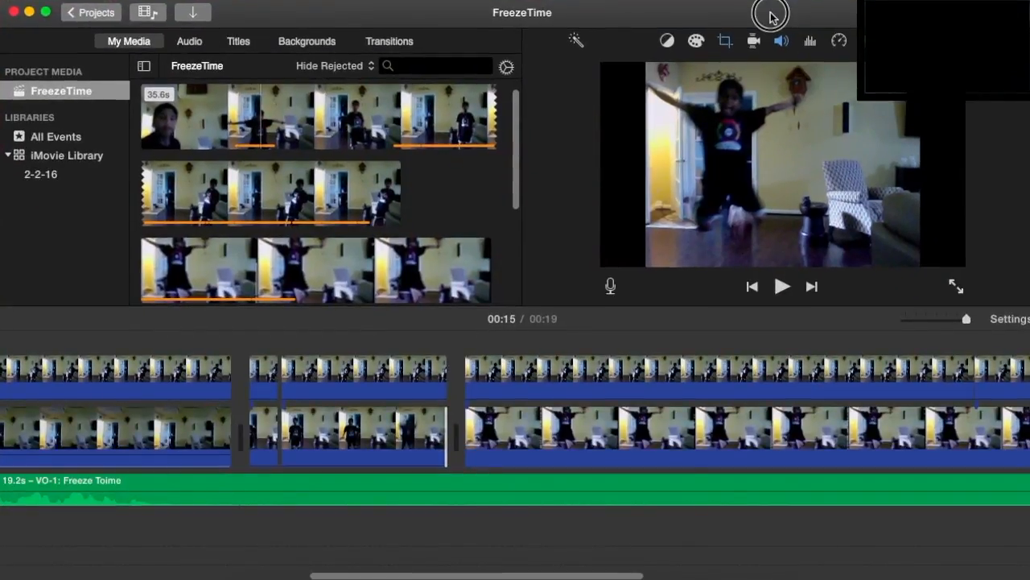
mouse_move(809, 80)
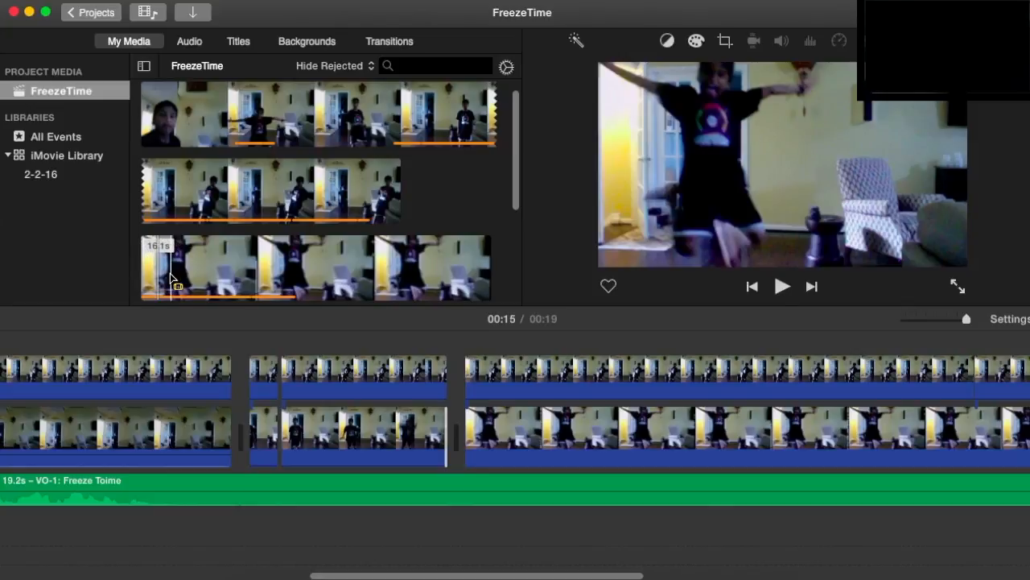
Preview the jumping clip, then select the upper overlay clip at the 00:10 mark
click(781, 285)
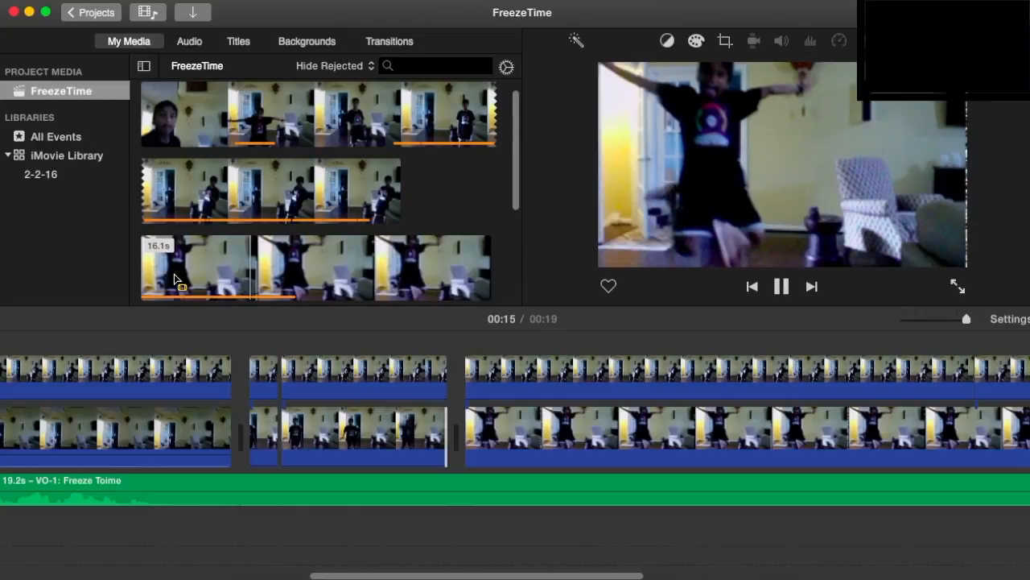
scroll(down, 3)
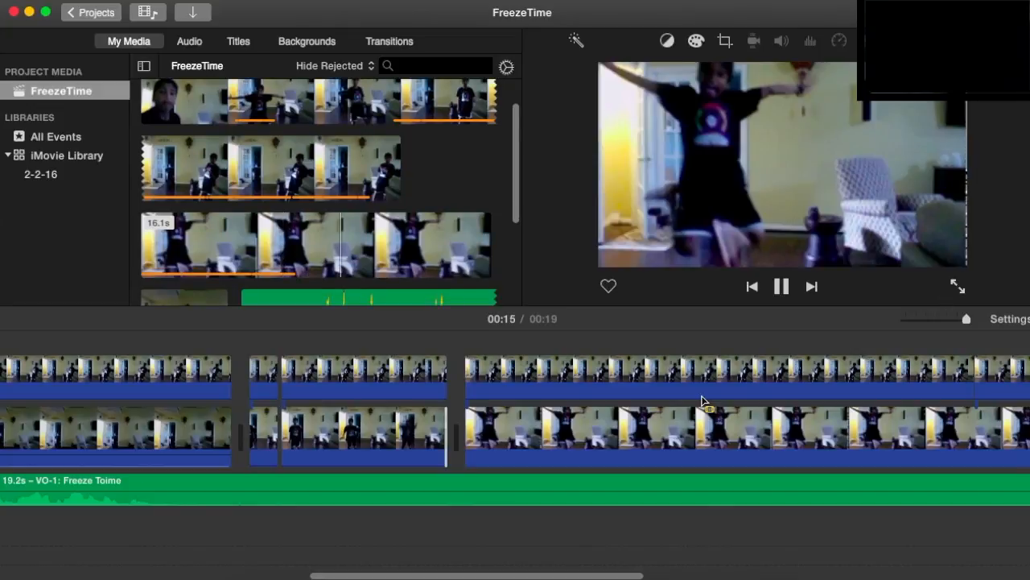
click(724, 435)
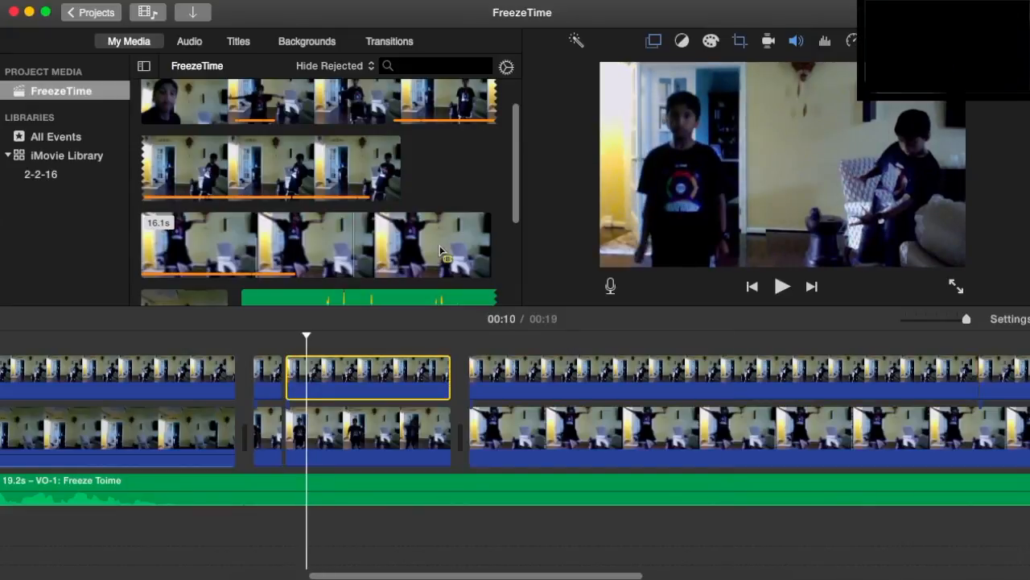
mouse_move(674, 167)
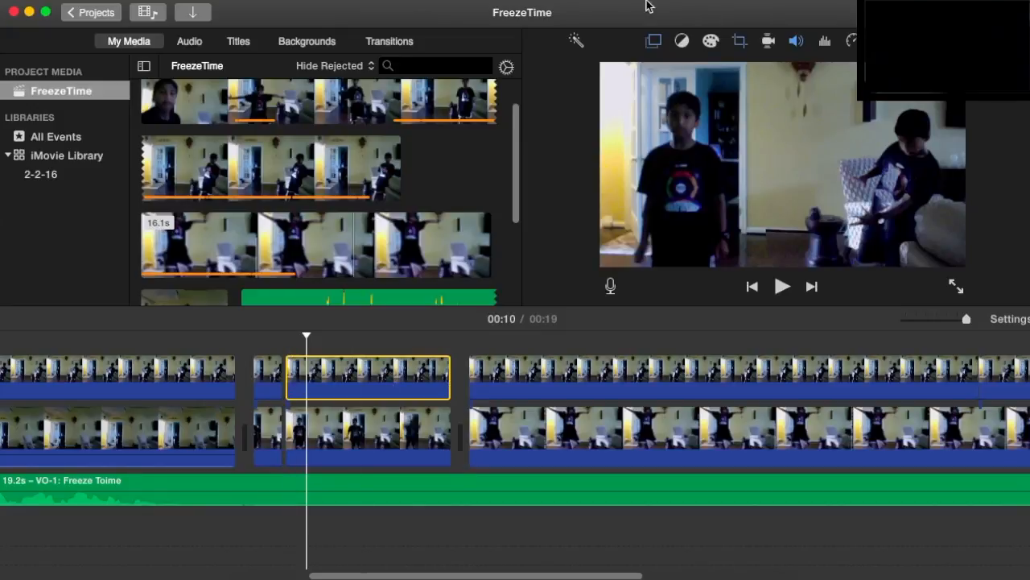
Set the overlay to Green/Blue Screen and stretch the clean-up area to the frame's left and top edges
click(654, 40)
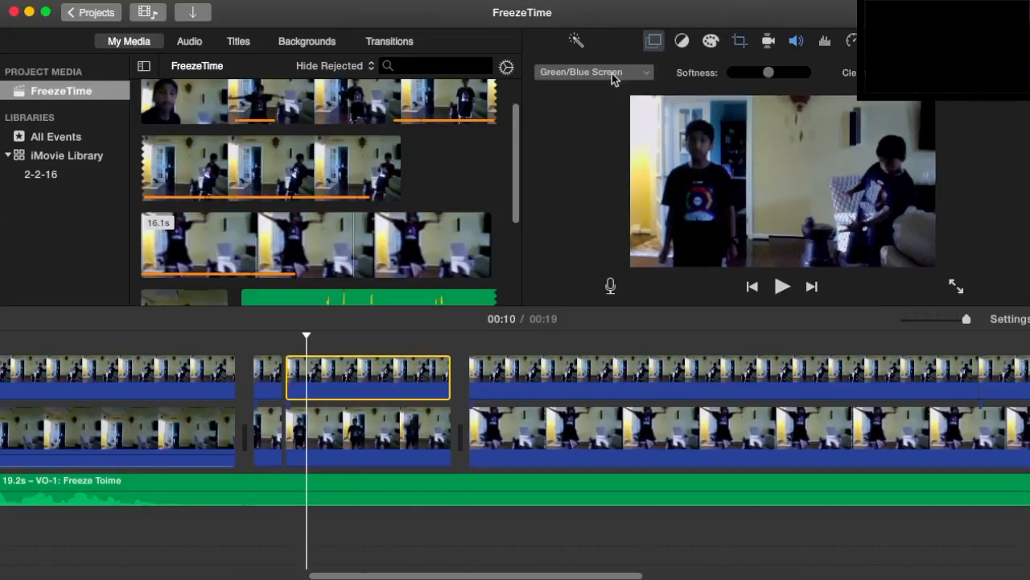
click(594, 72)
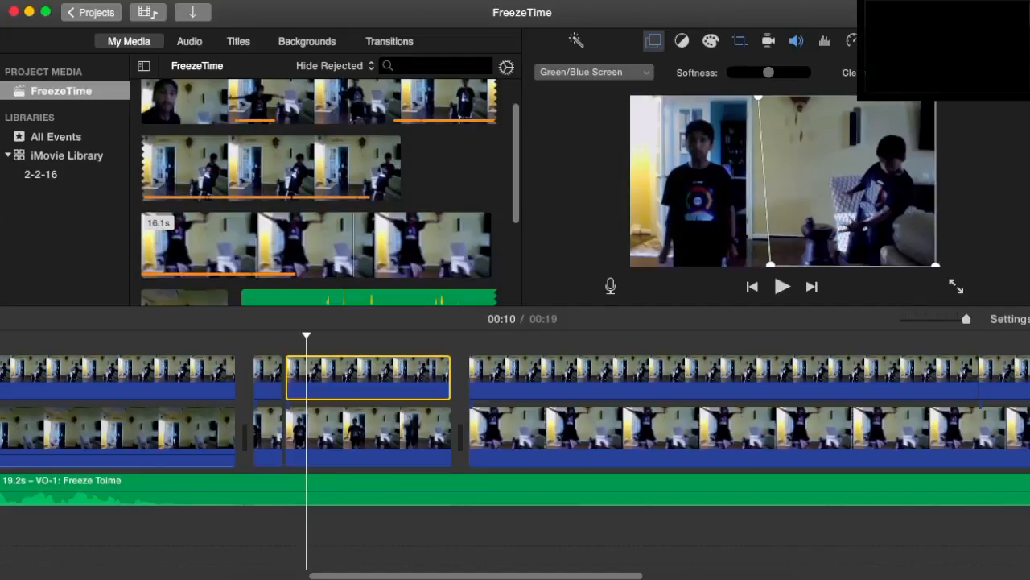
mouse_move(771, 104)
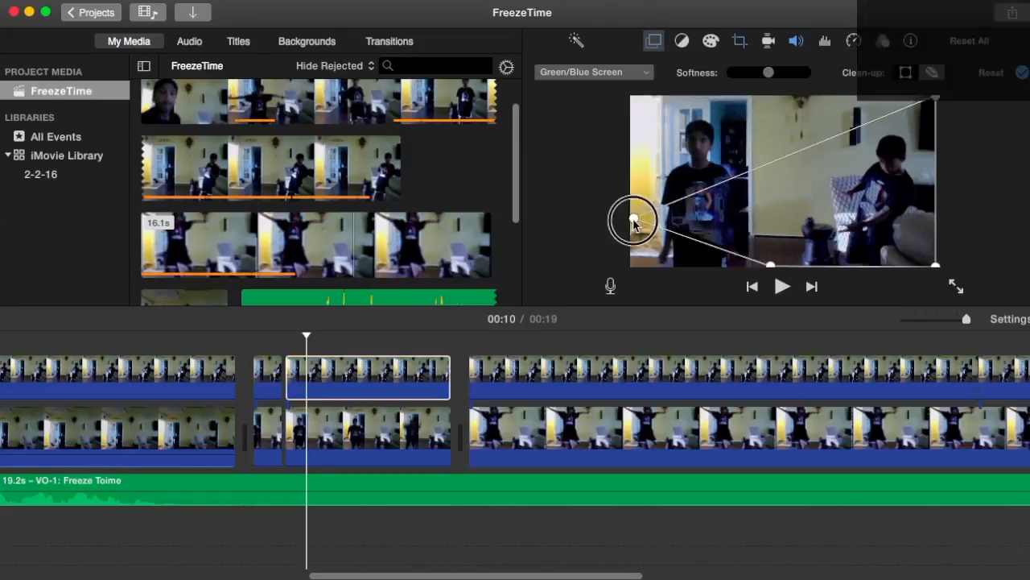
drag(632, 221, 752, 111)
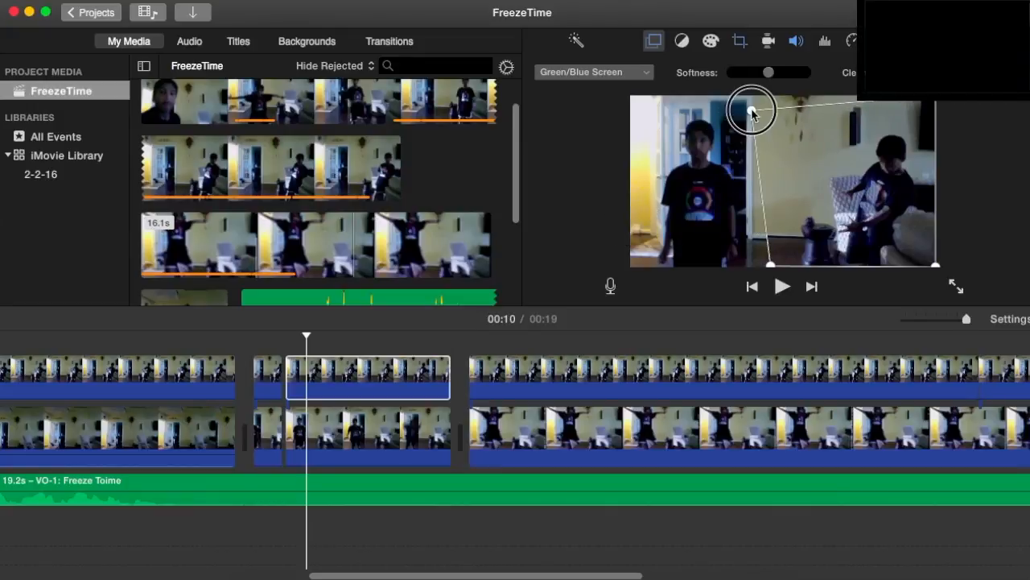
drag(752, 111, 792, 96)
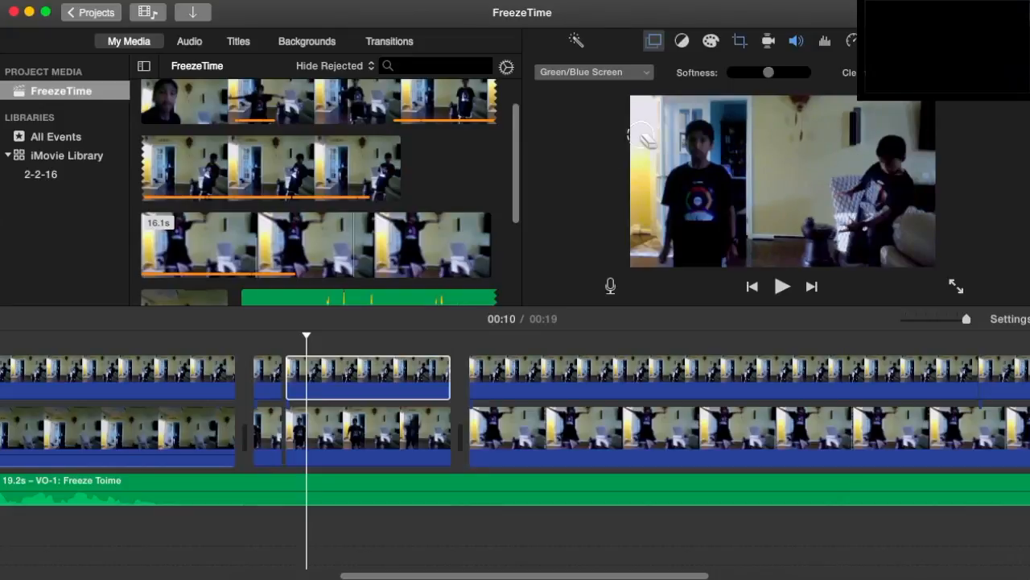
mouse_move(797, 155)
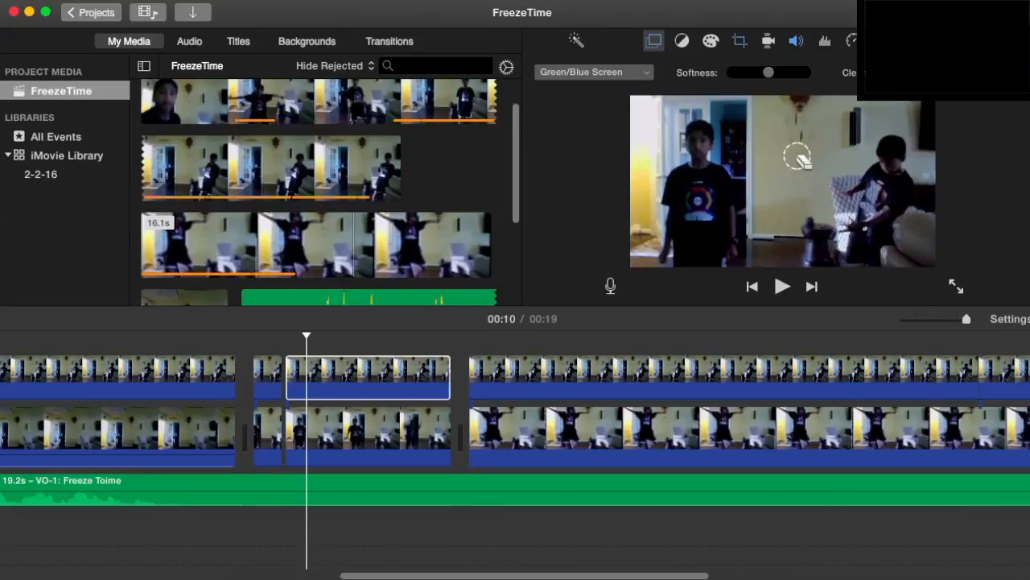
mouse_move(1022, 119)
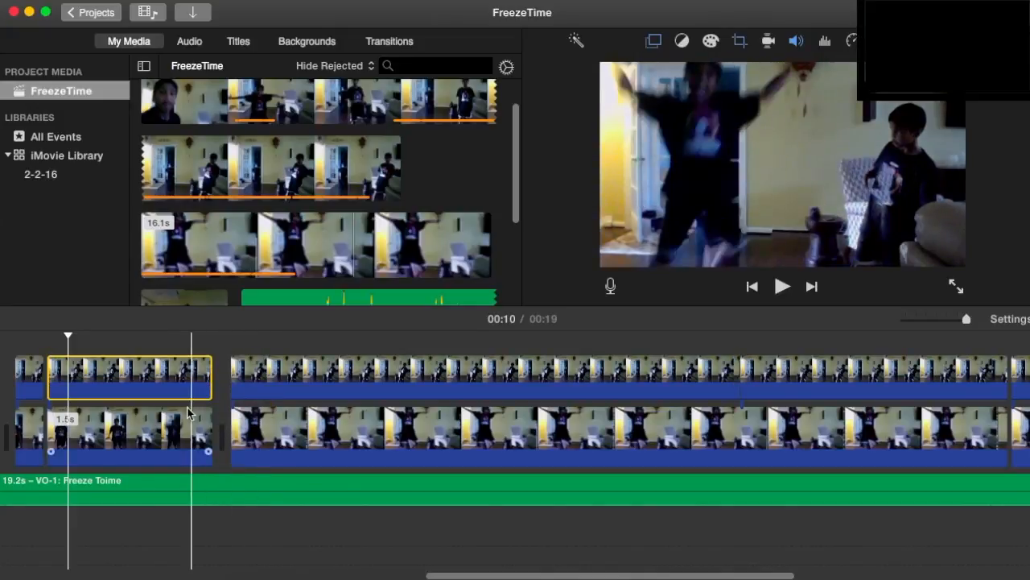
Select the short later overlay clips, including the 2.0s one, and play through the BYE! ending
click(781, 286)
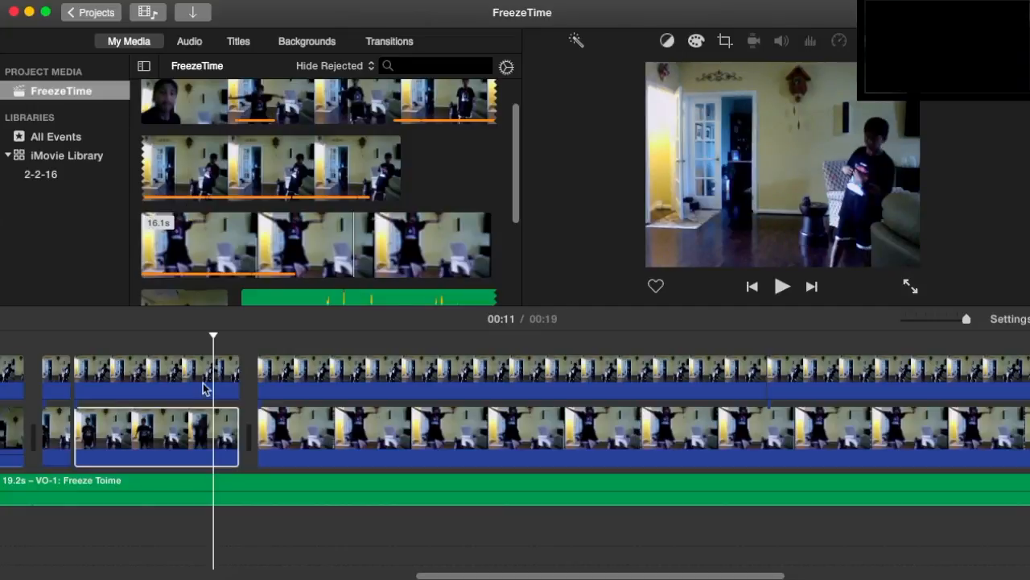
drag(239, 434, 227, 435)
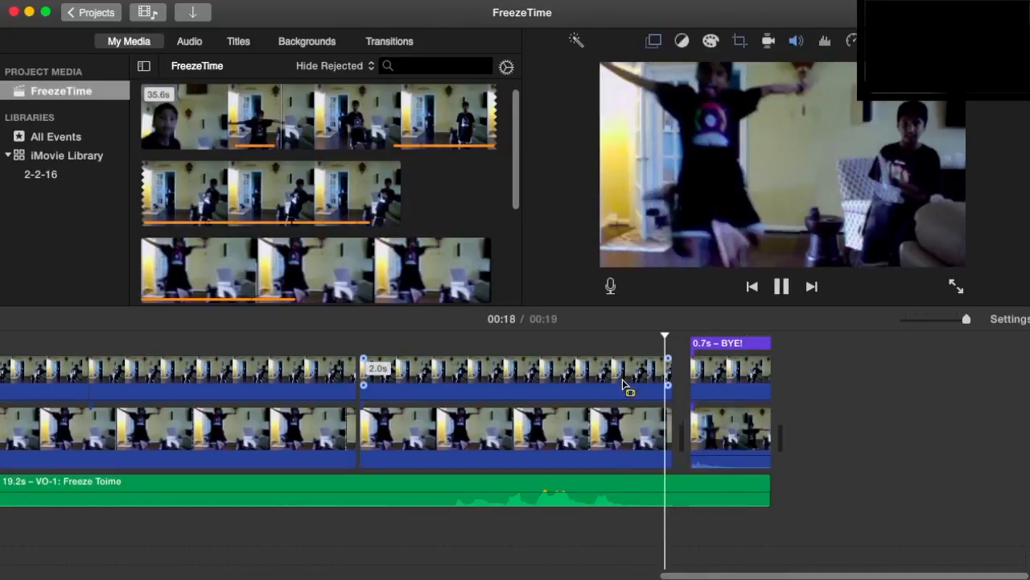
click(782, 286)
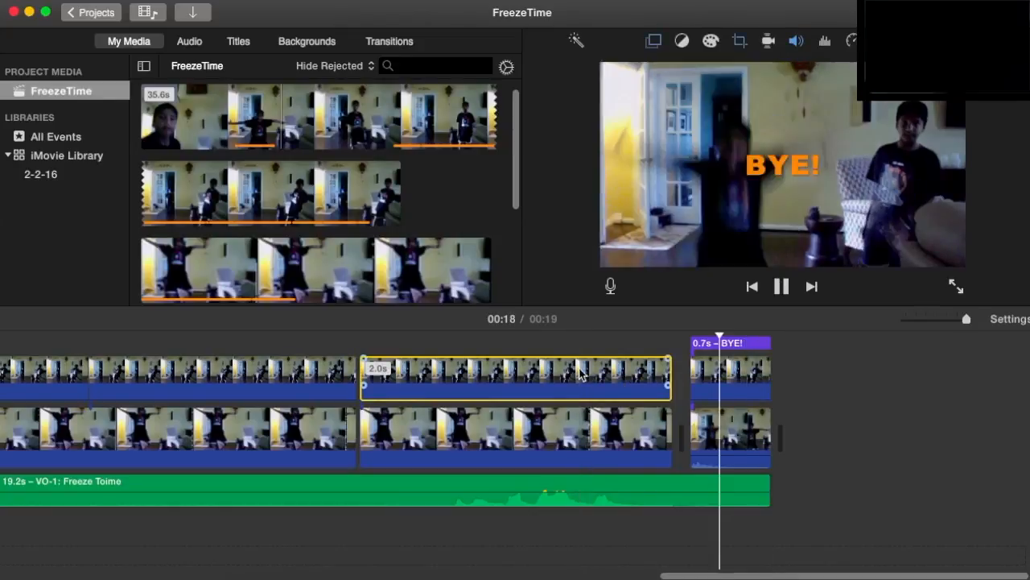
click(780, 286)
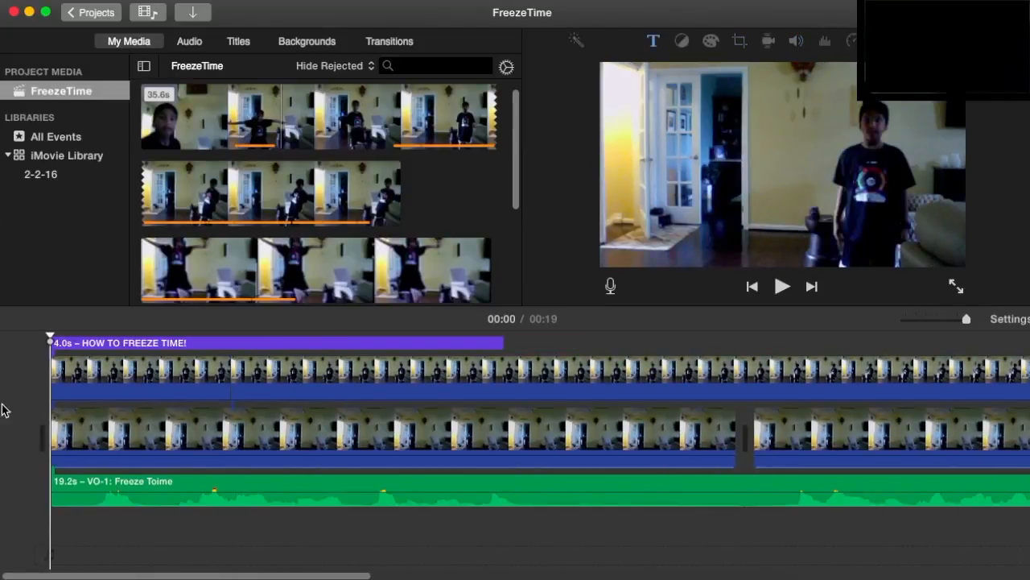
click(782, 285)
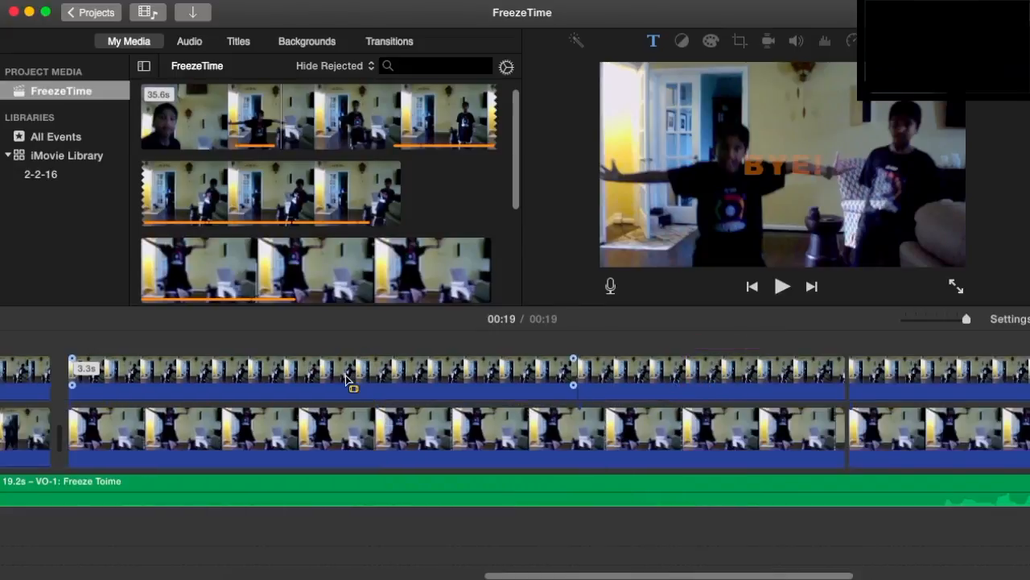
Show Green/Blue Screen clean-up settings for the 3.3s overlay clip, then return to the opening title
click(395, 435)
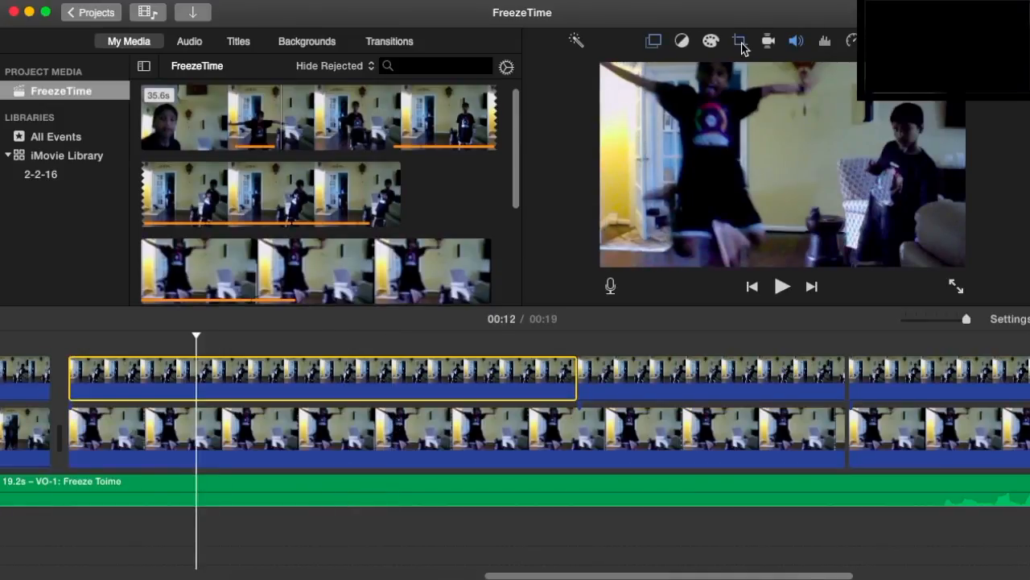
click(652, 41)
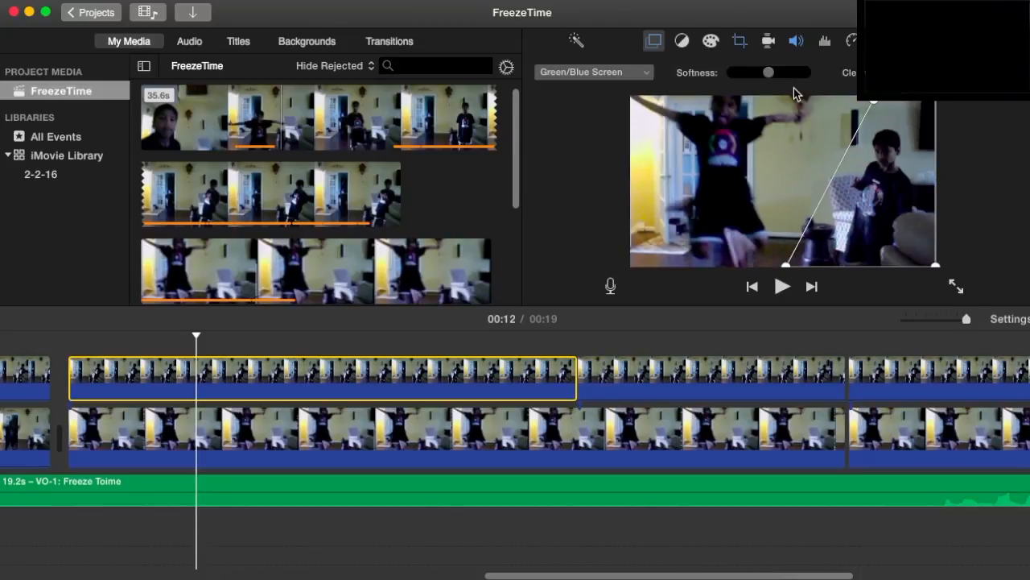
mouse_move(779, 206)
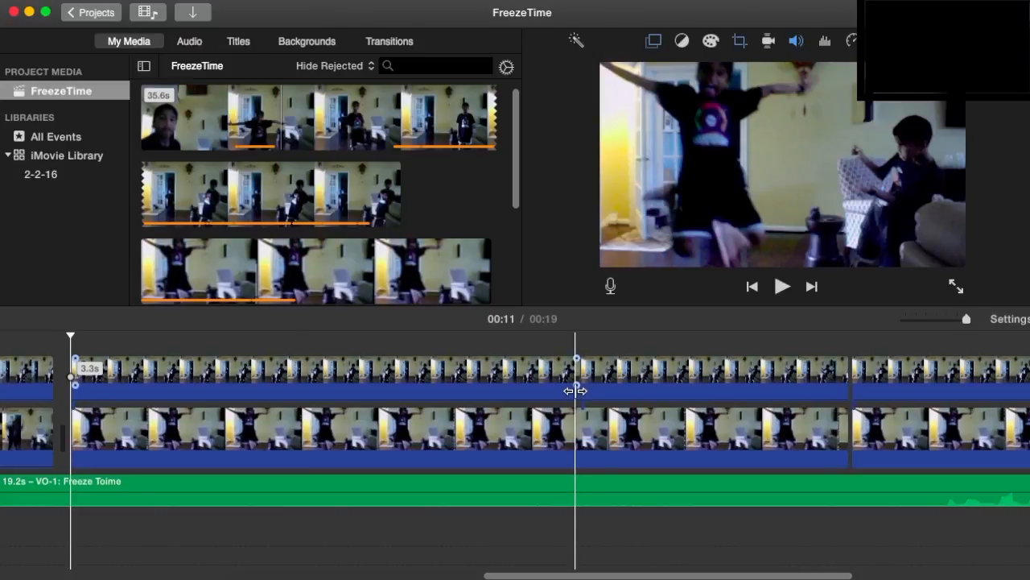
click(782, 285)
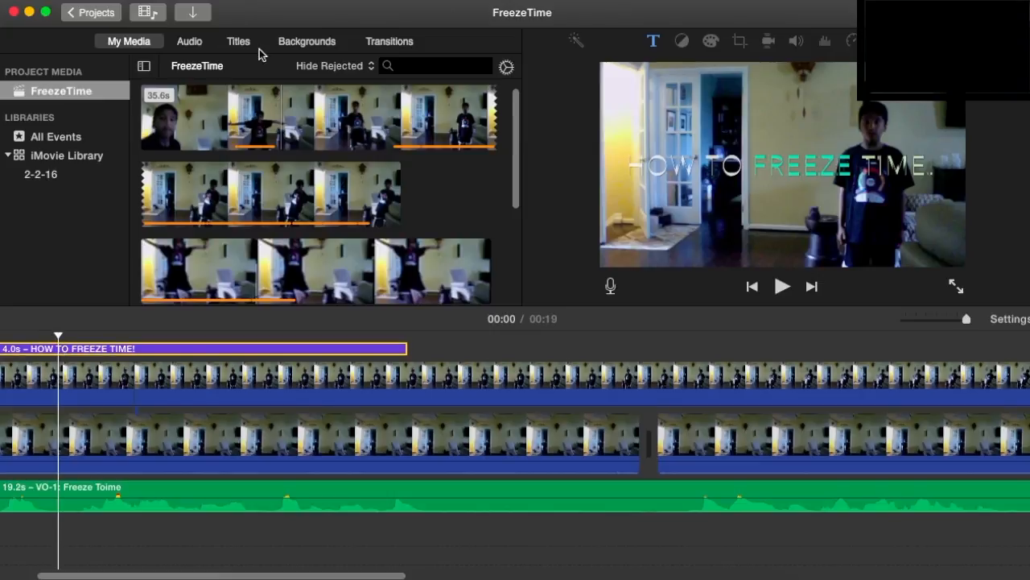
Apply the Prism title style, color the word FREEZE cyan, and preview the opening title
click(238, 41)
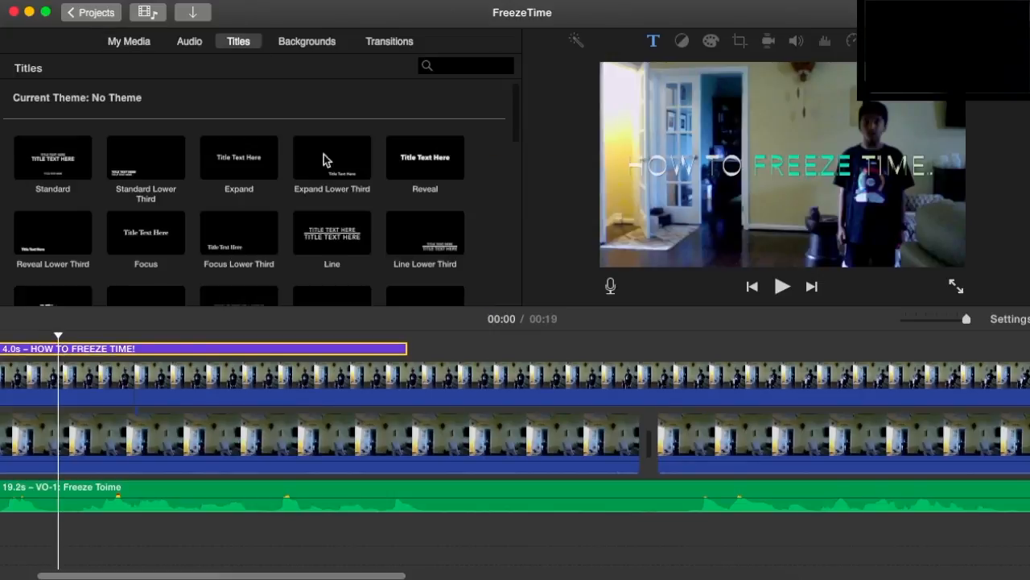
scroll(down, 3)
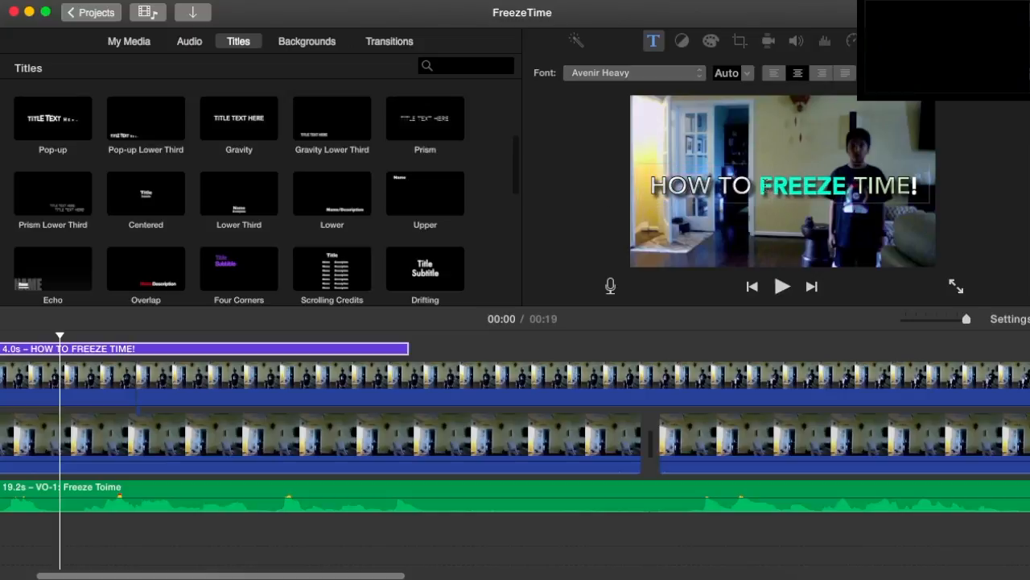
double_click(807, 185)
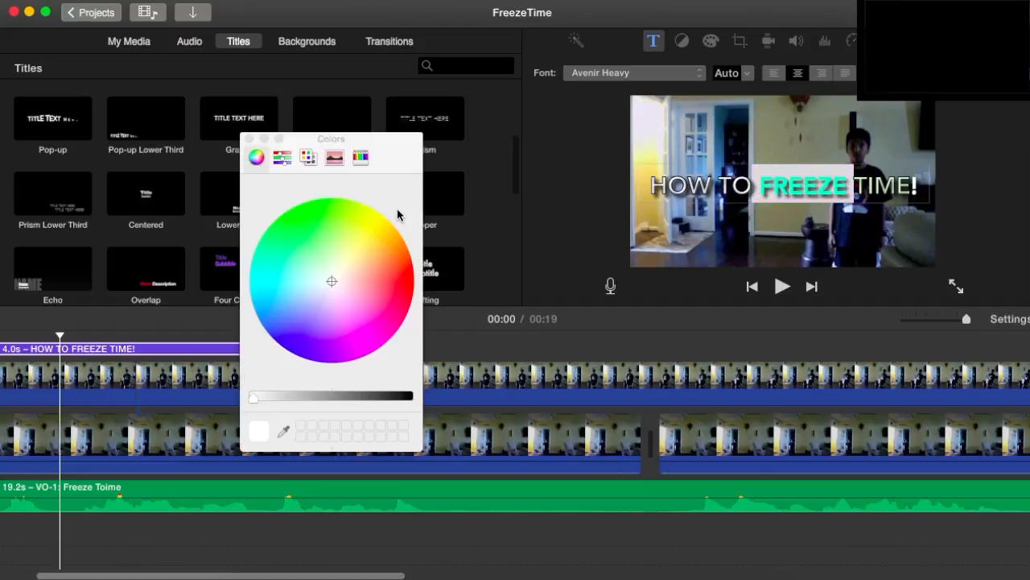
click(264, 269)
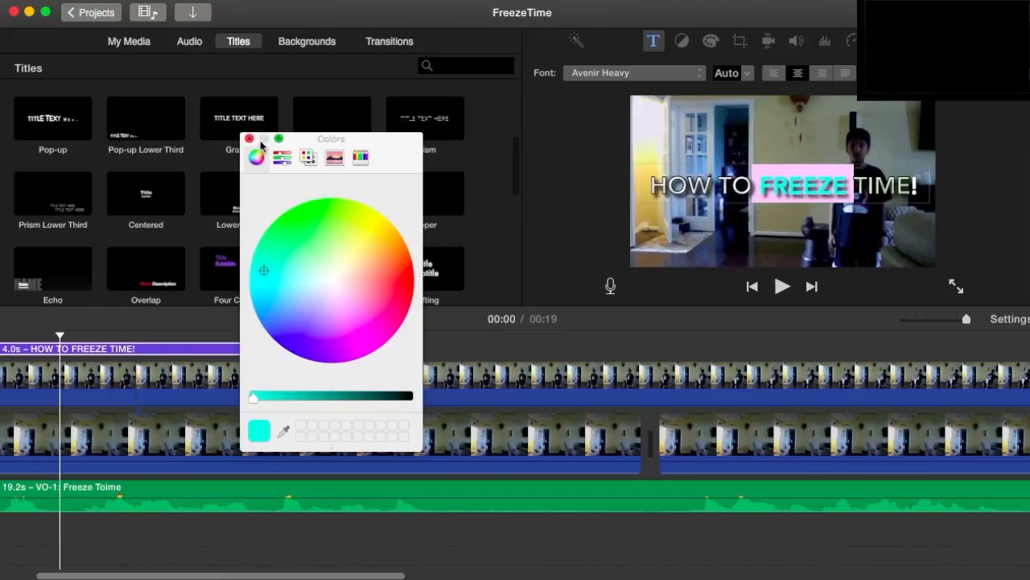
click(249, 139)
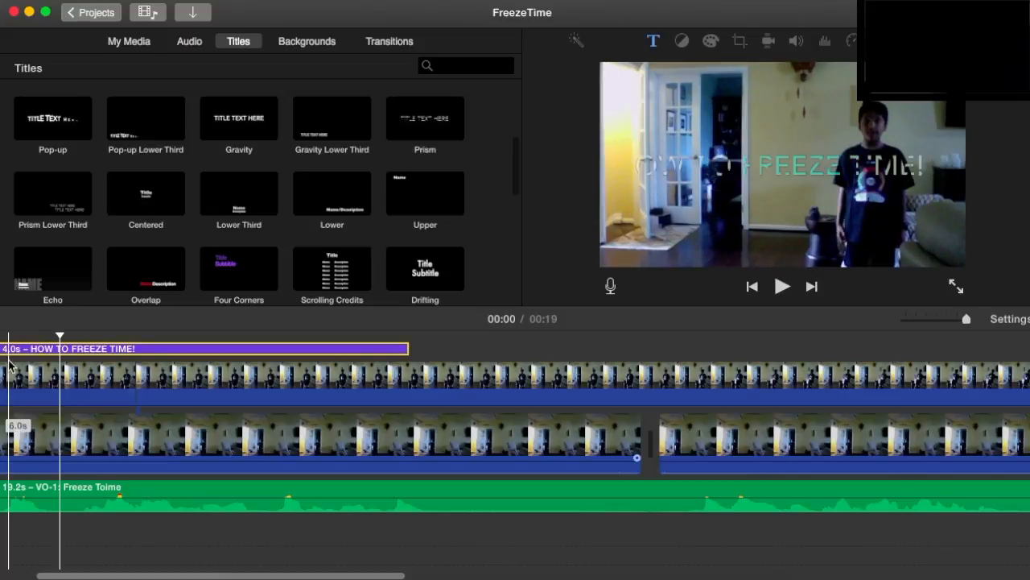
click(782, 285)
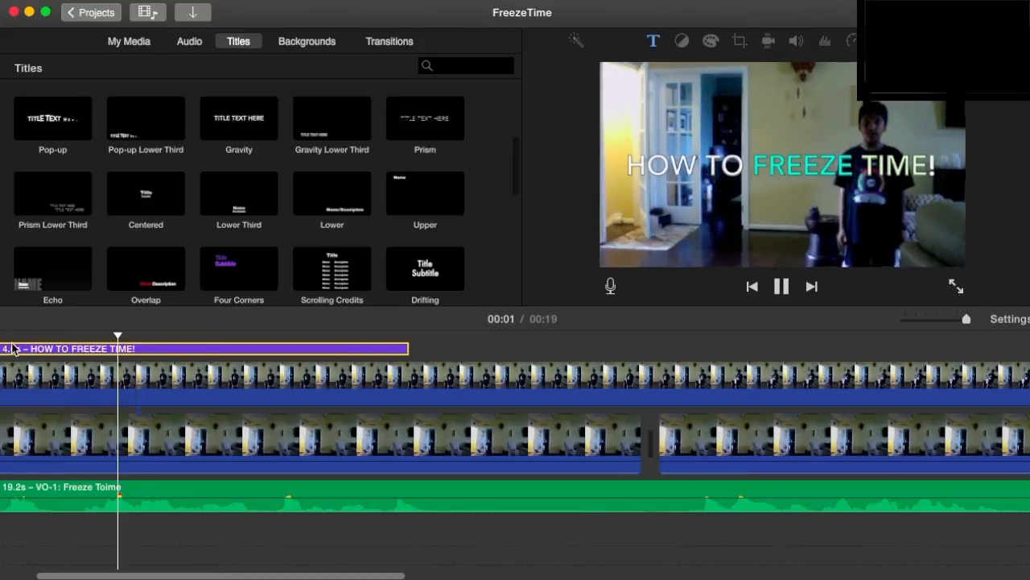